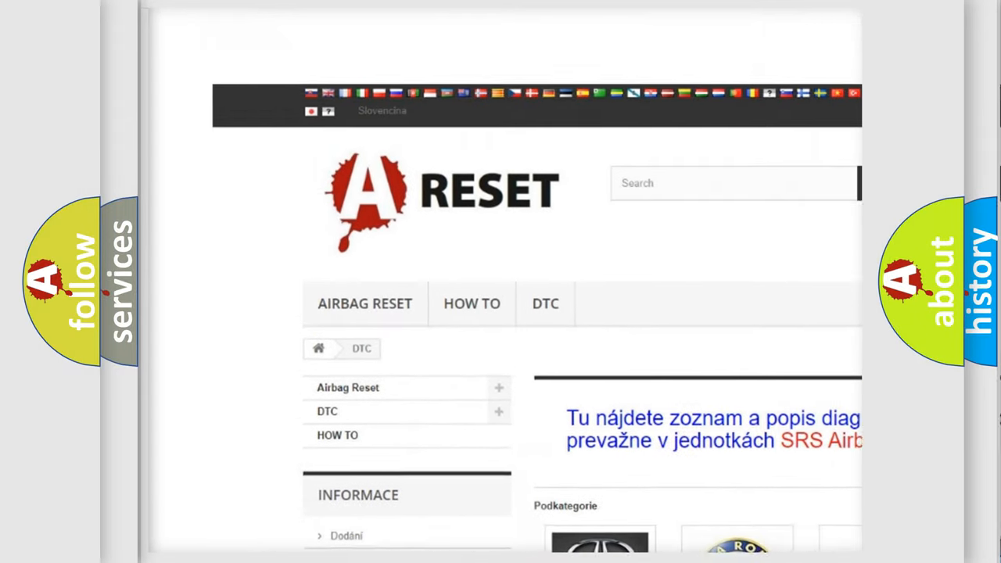
Step: Scroll to the Chevrolet DTC logo and open its diagnostic trouble code list
scroll(down, 3)
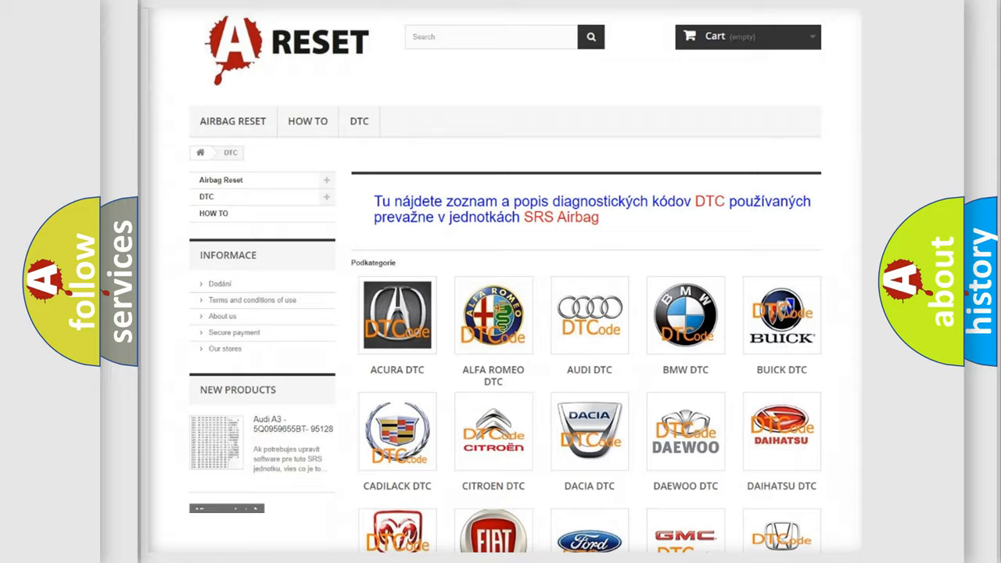
scroll(down, 3)
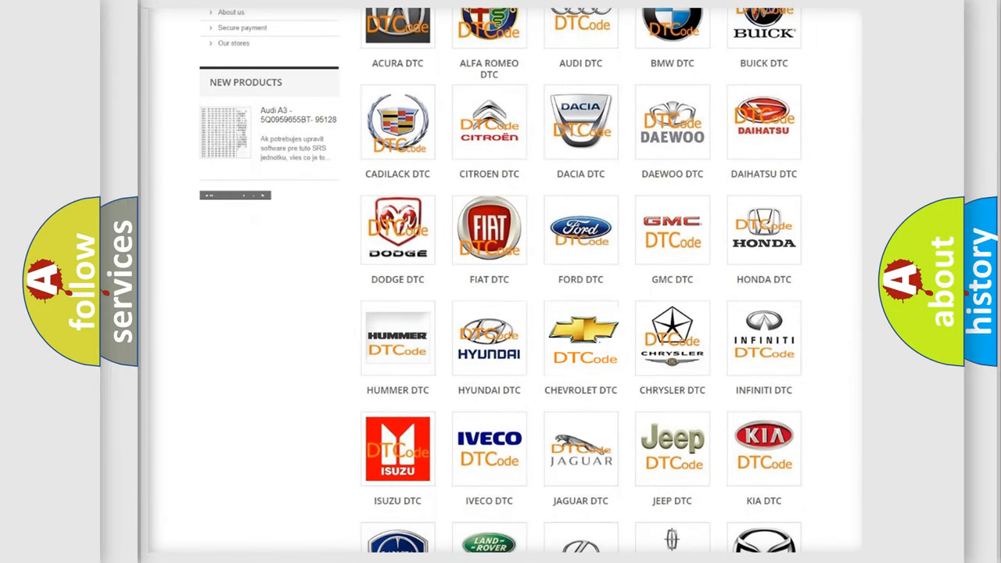
click(581, 338)
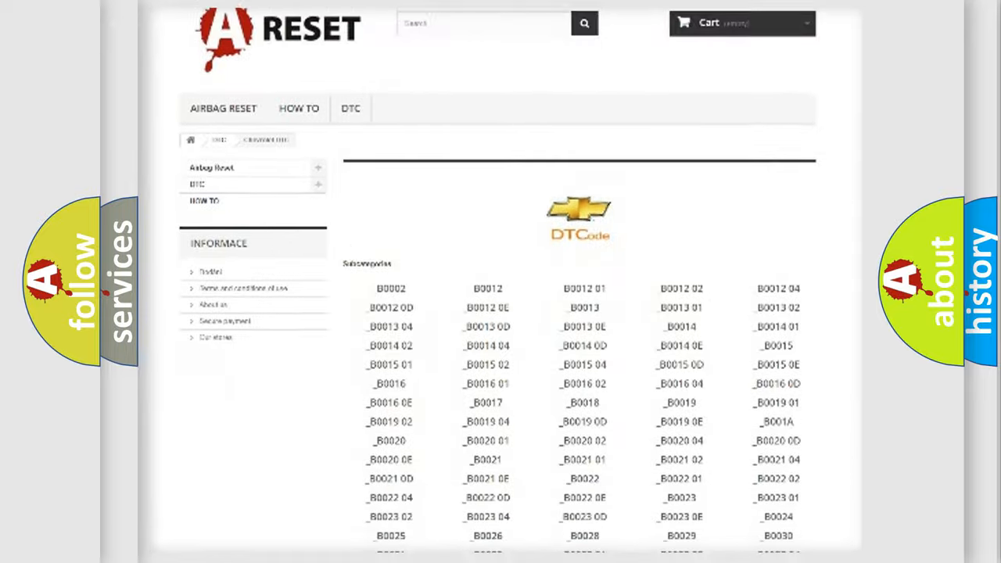
scroll(down, 3)
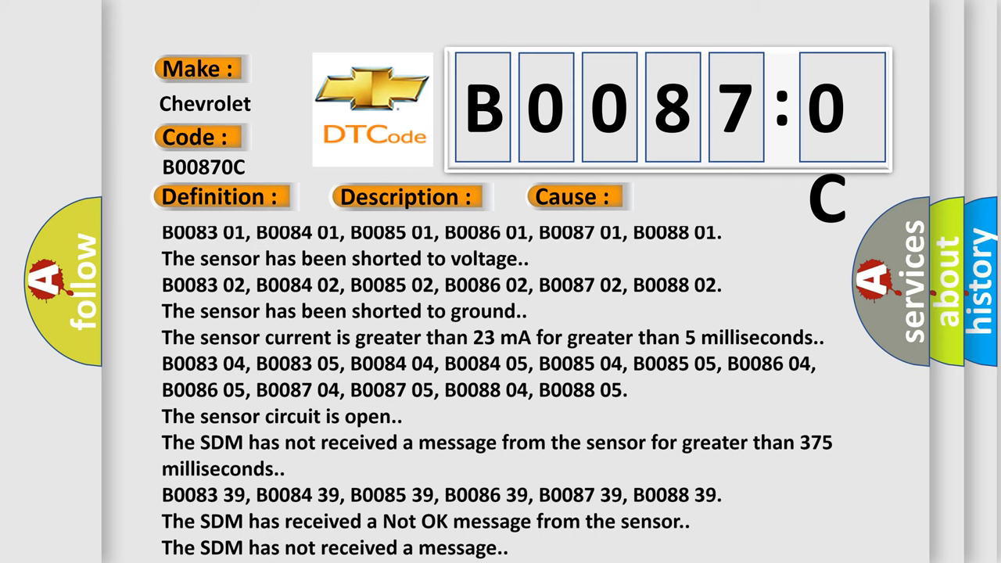
Step: Scroll the B00870C causes past the B0083 71 codes line to the invalid serial data entry
scroll(down, 3)
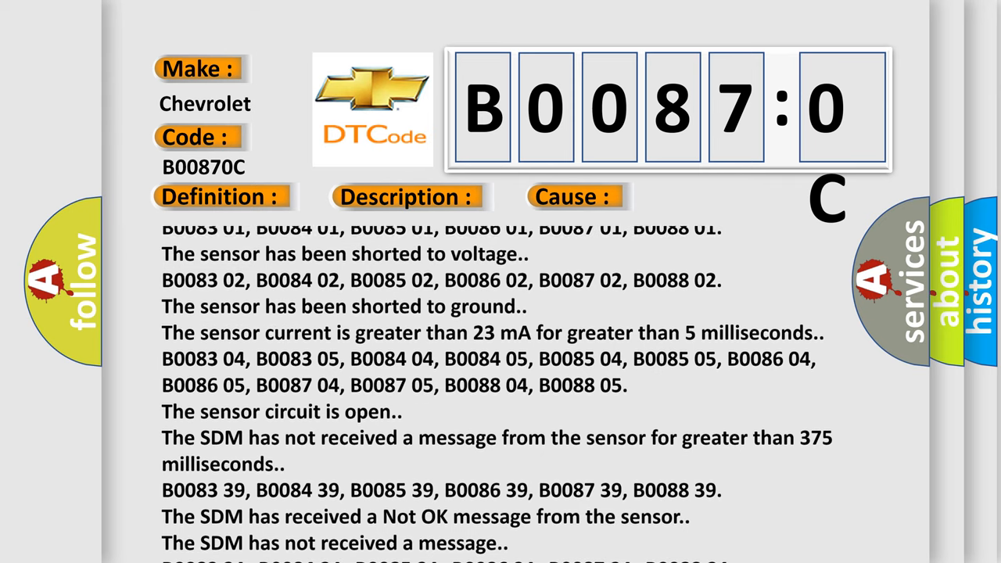
scroll(down, 3)
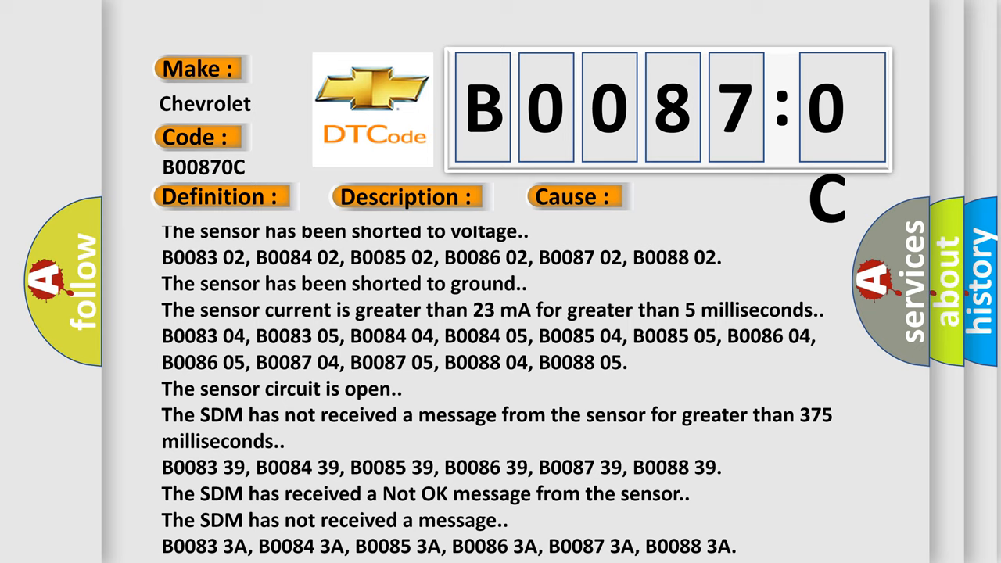
scroll(down, 3)
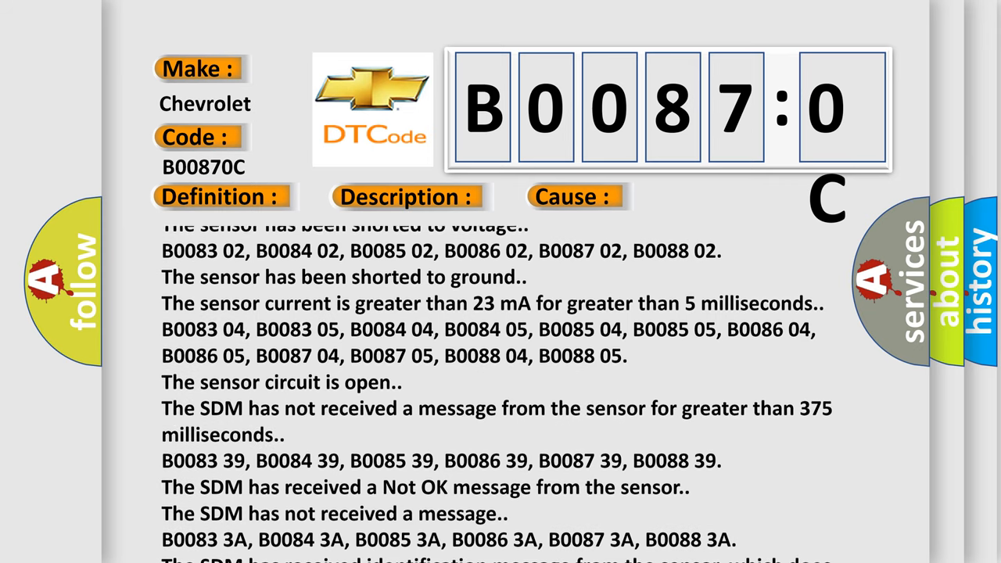
scroll(down, 3)
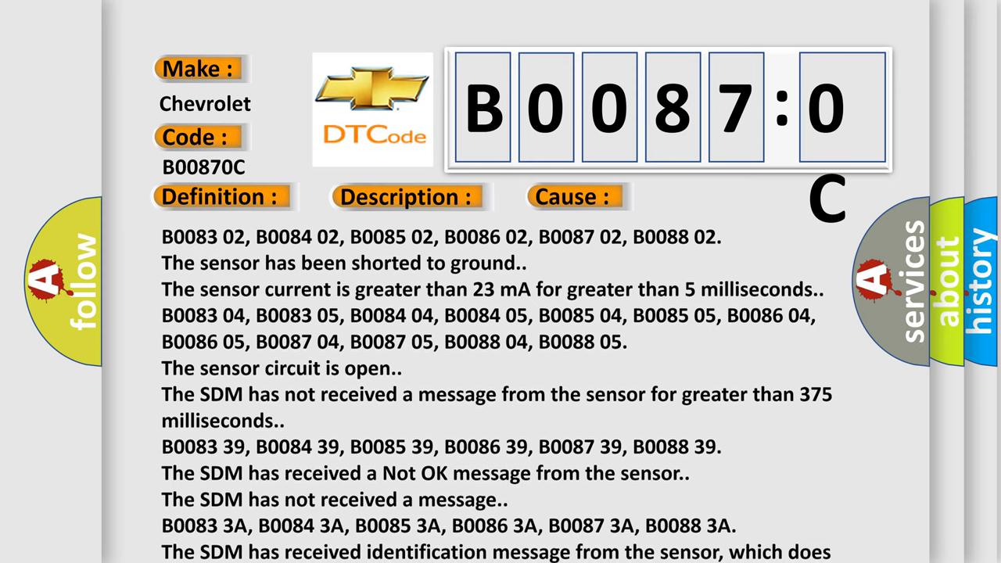
scroll(down, 3)
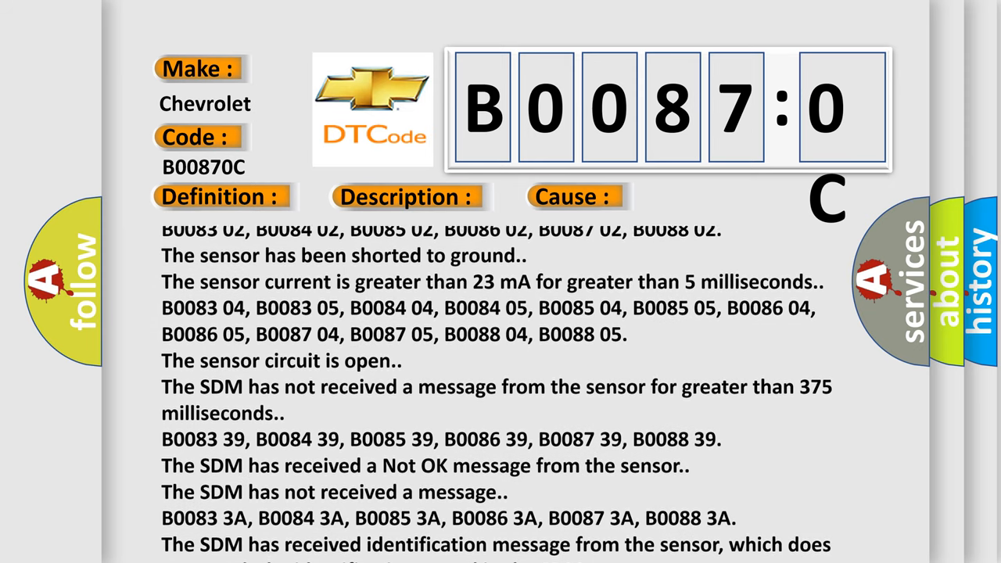
scroll(down, 3)
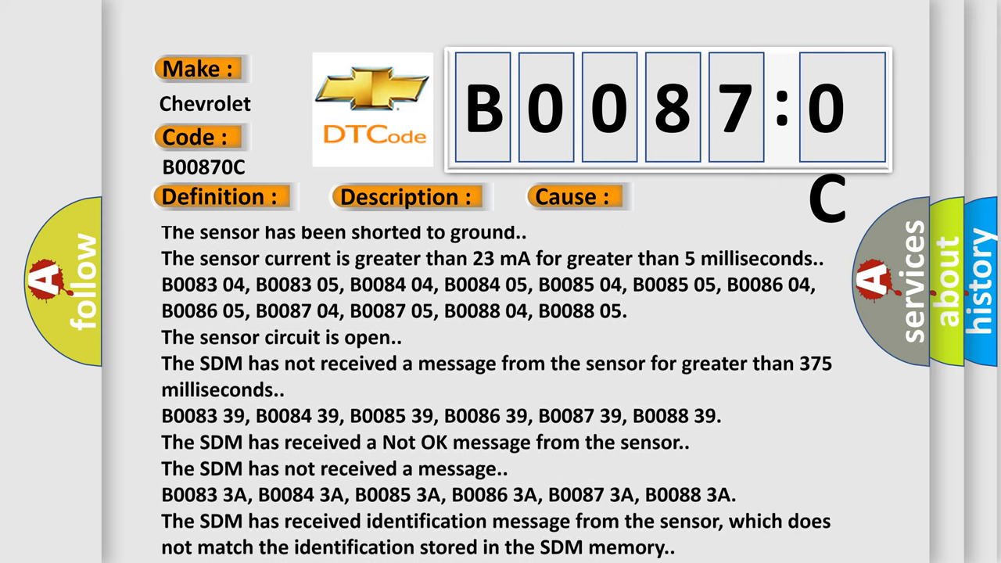
scroll(down, 3)
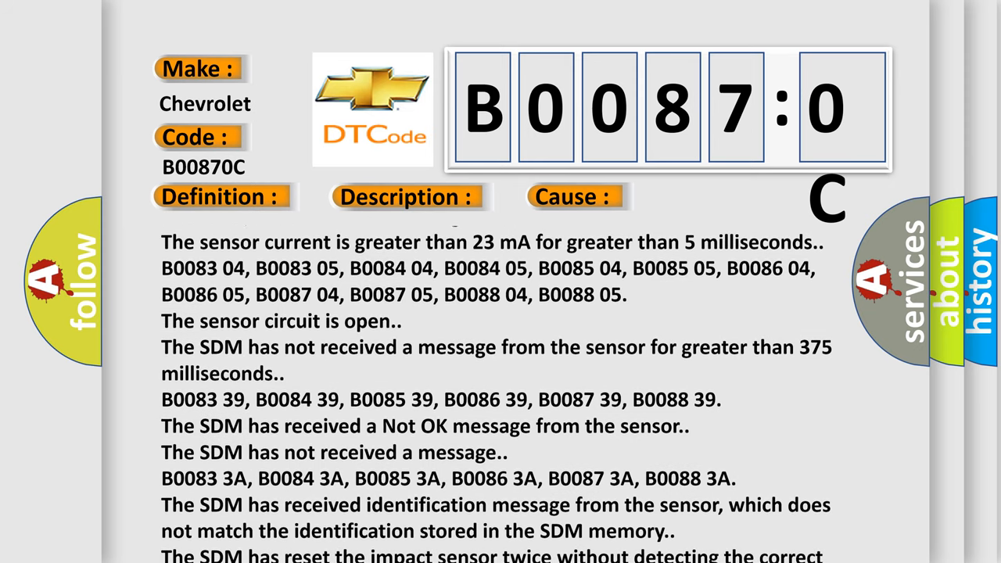
scroll(down, 3)
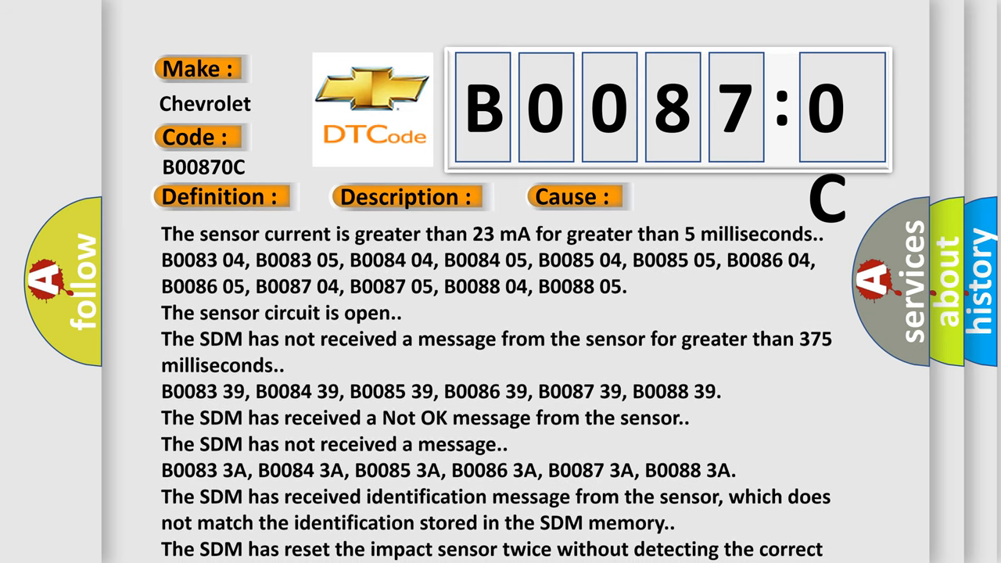
scroll(down, 3)
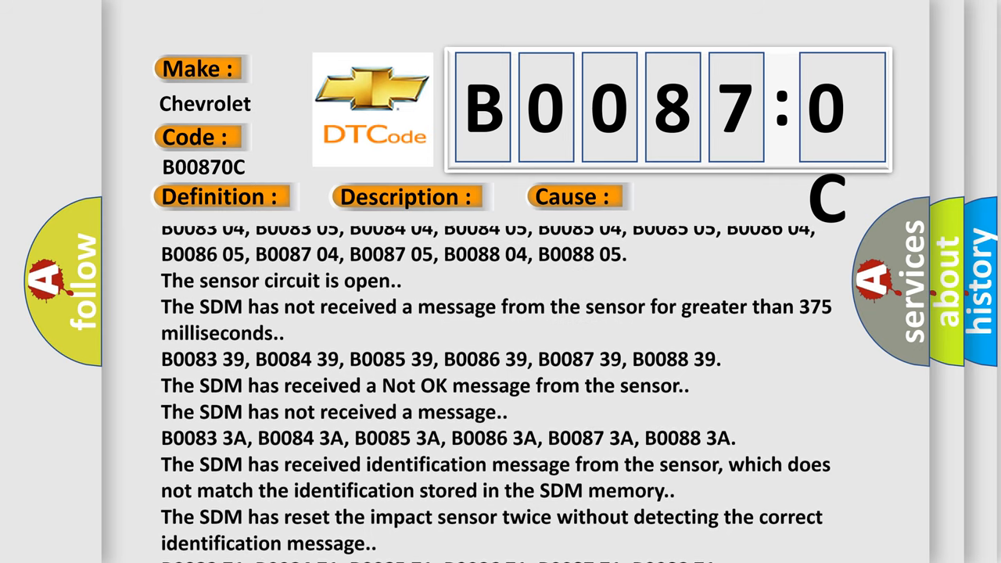
scroll(down, 3)
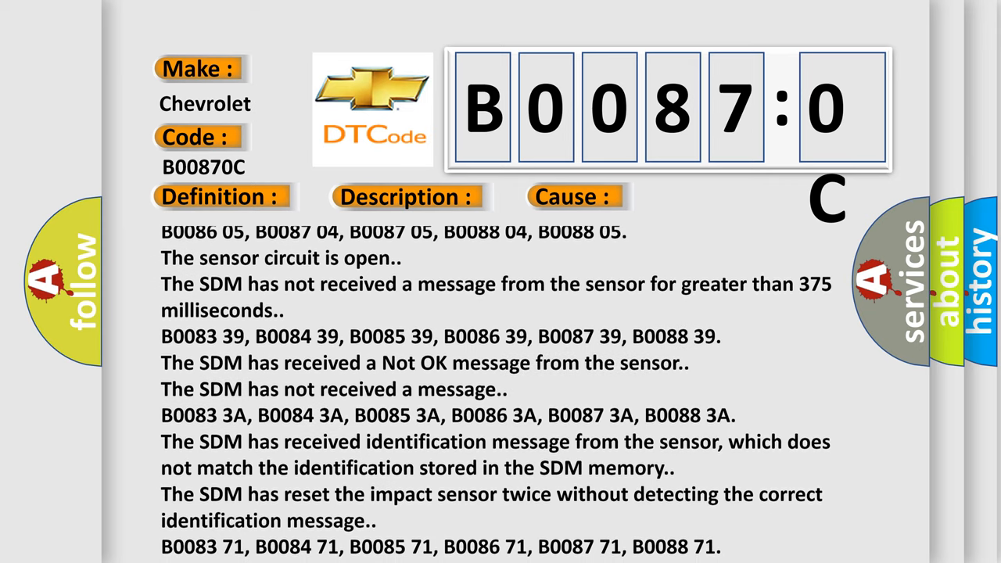
scroll(down, 3)
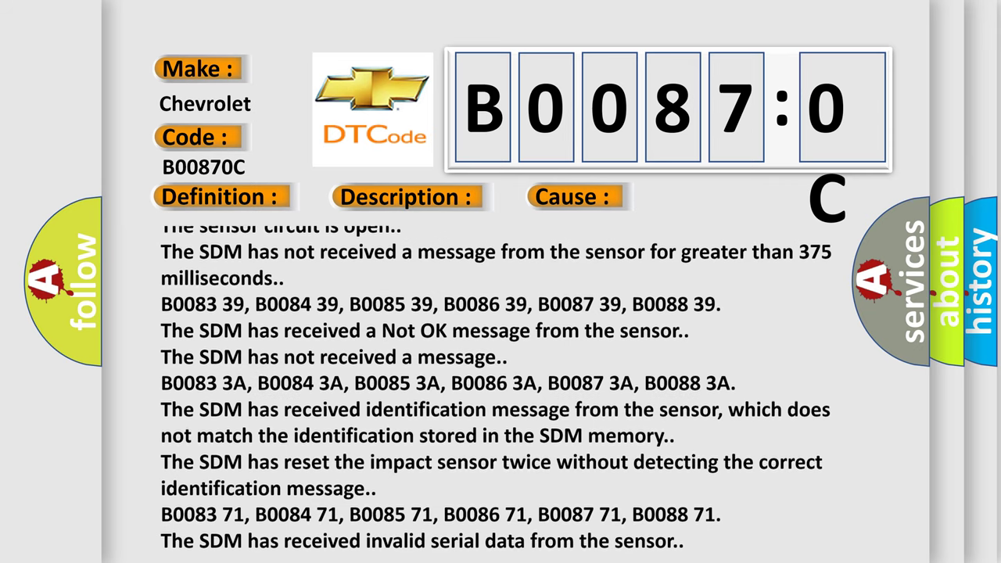
scroll(down, 3)
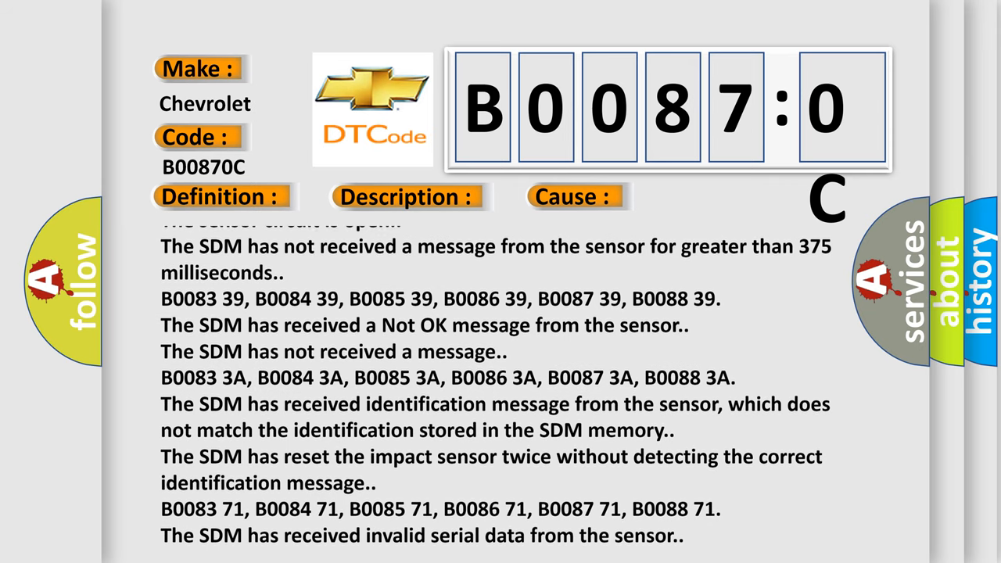